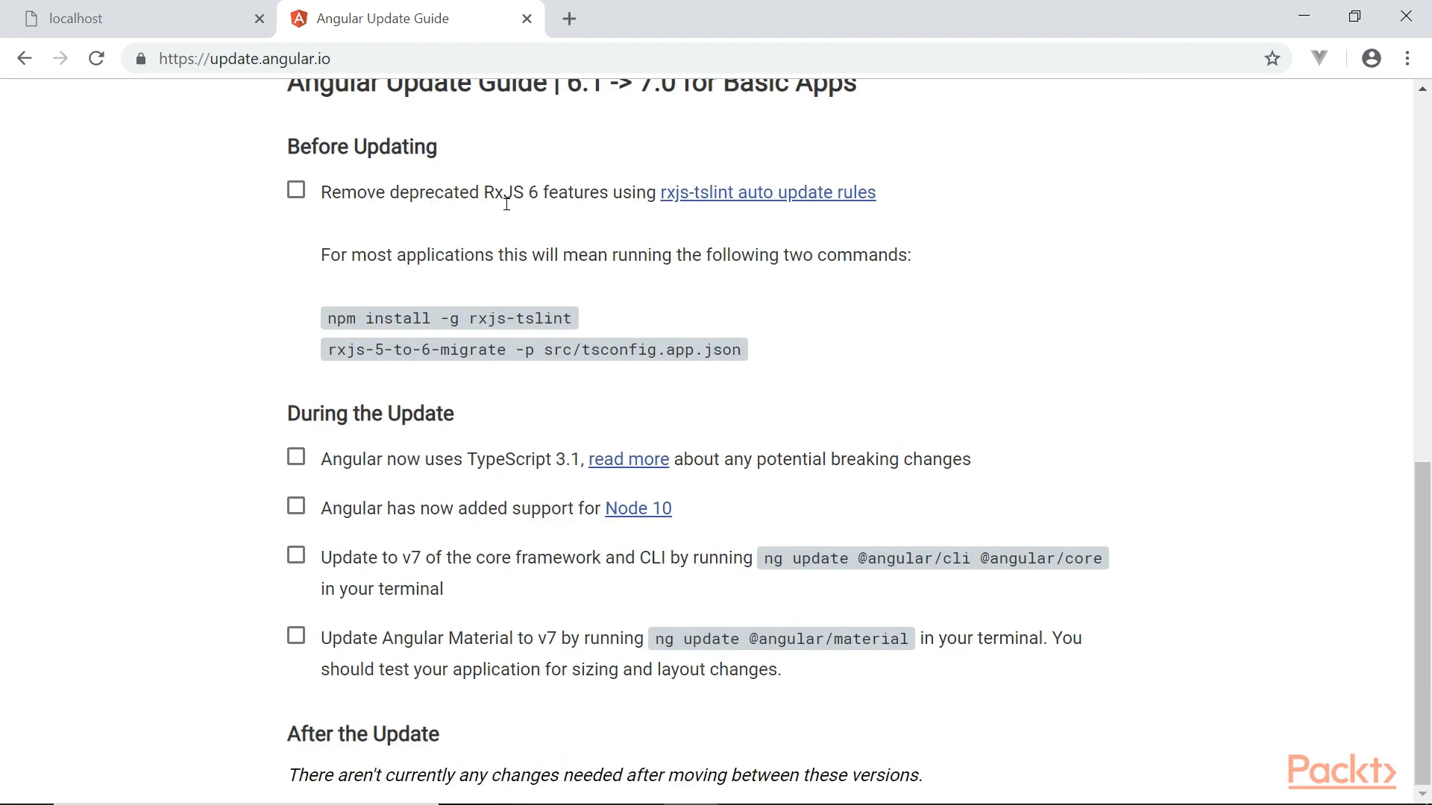
- Confirm Angular 7.0.4 packages, then scroll the Virtual Scroll page to the 1000th employee
{"action": "double_click", "coordinate": [369, 558]}
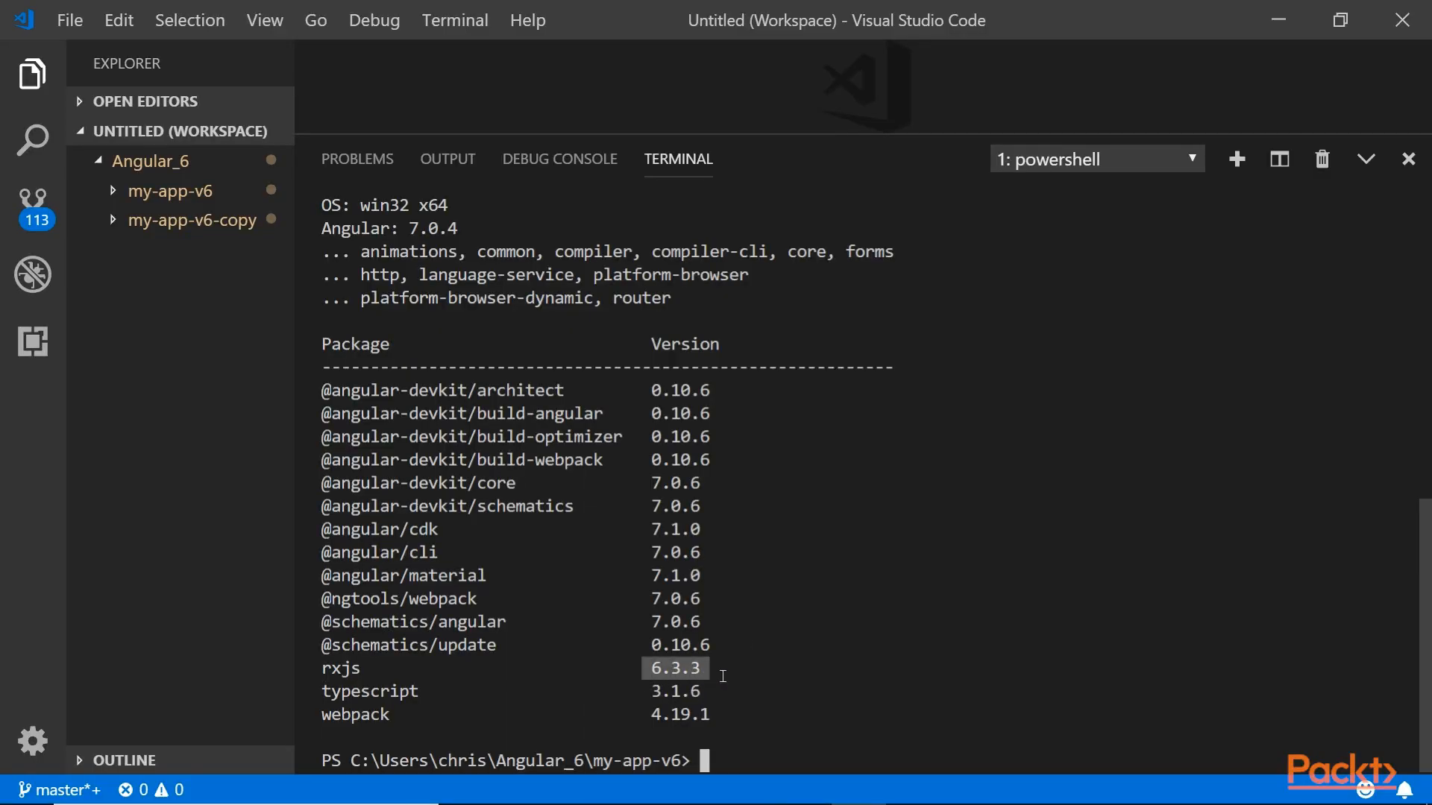
{"action": "mouse_move", "coordinate": [756, 642]}
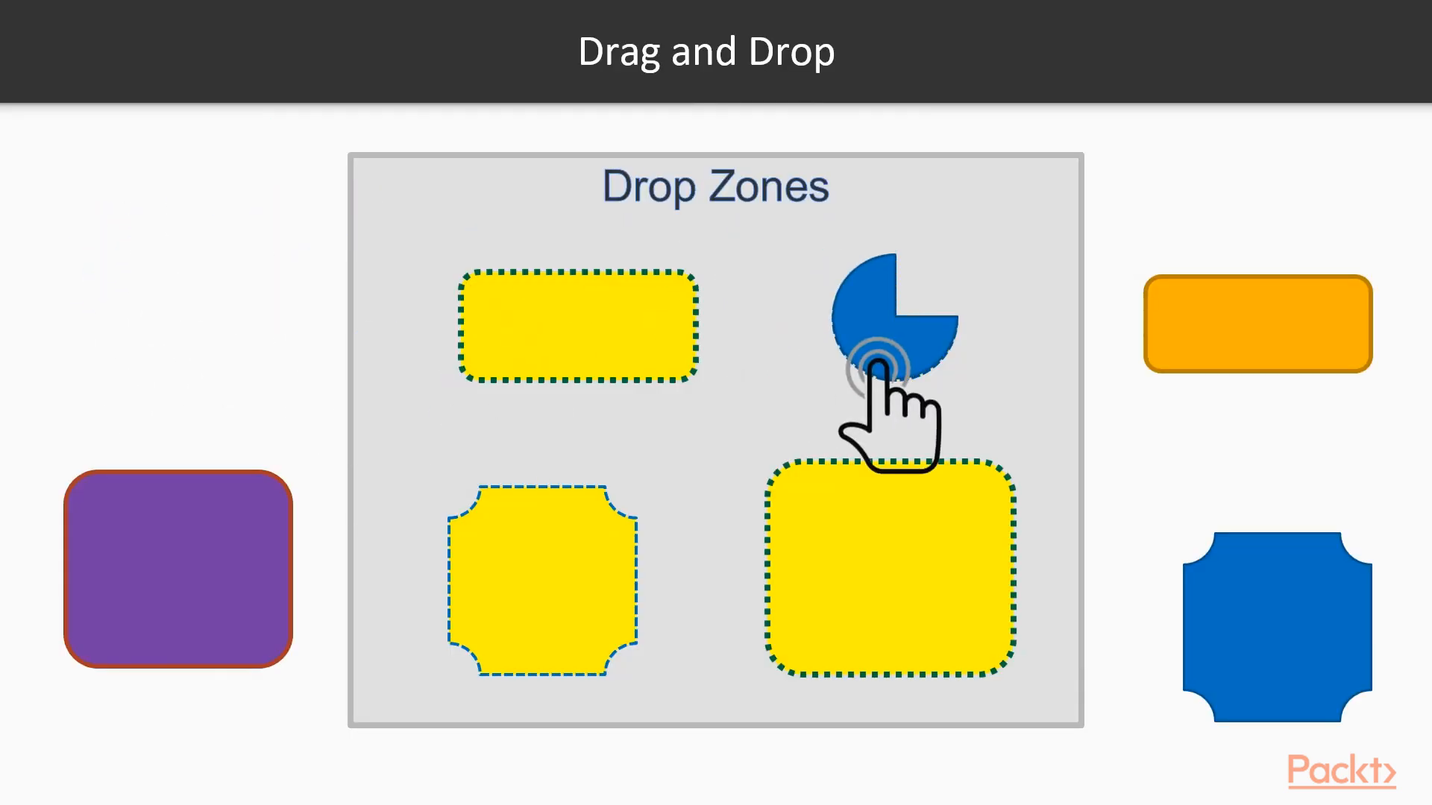
{"action": "left_click", "coordinate": [941, 199]}
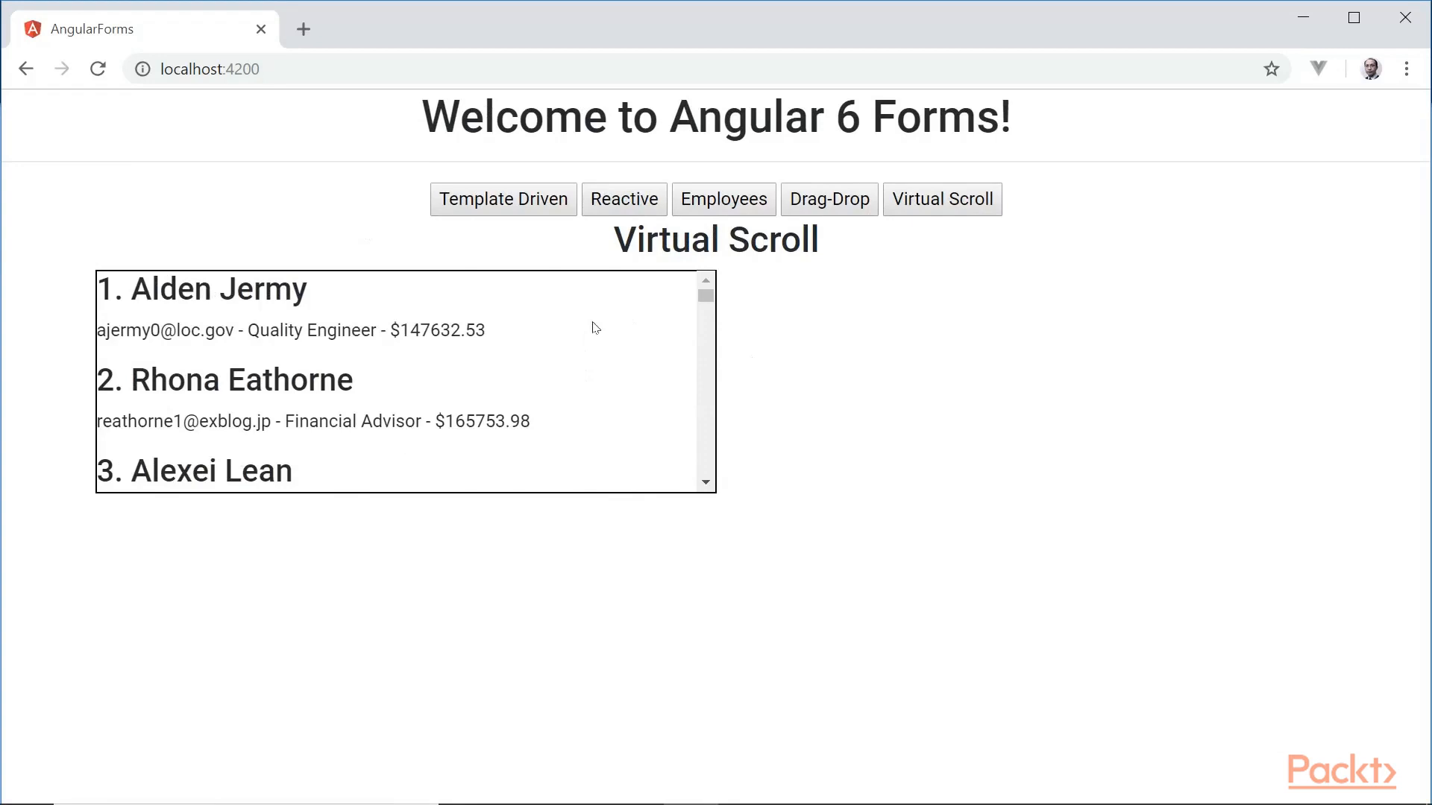
{"action": "scroll", "scroll_direction": "down", "scroll_amount": 3}
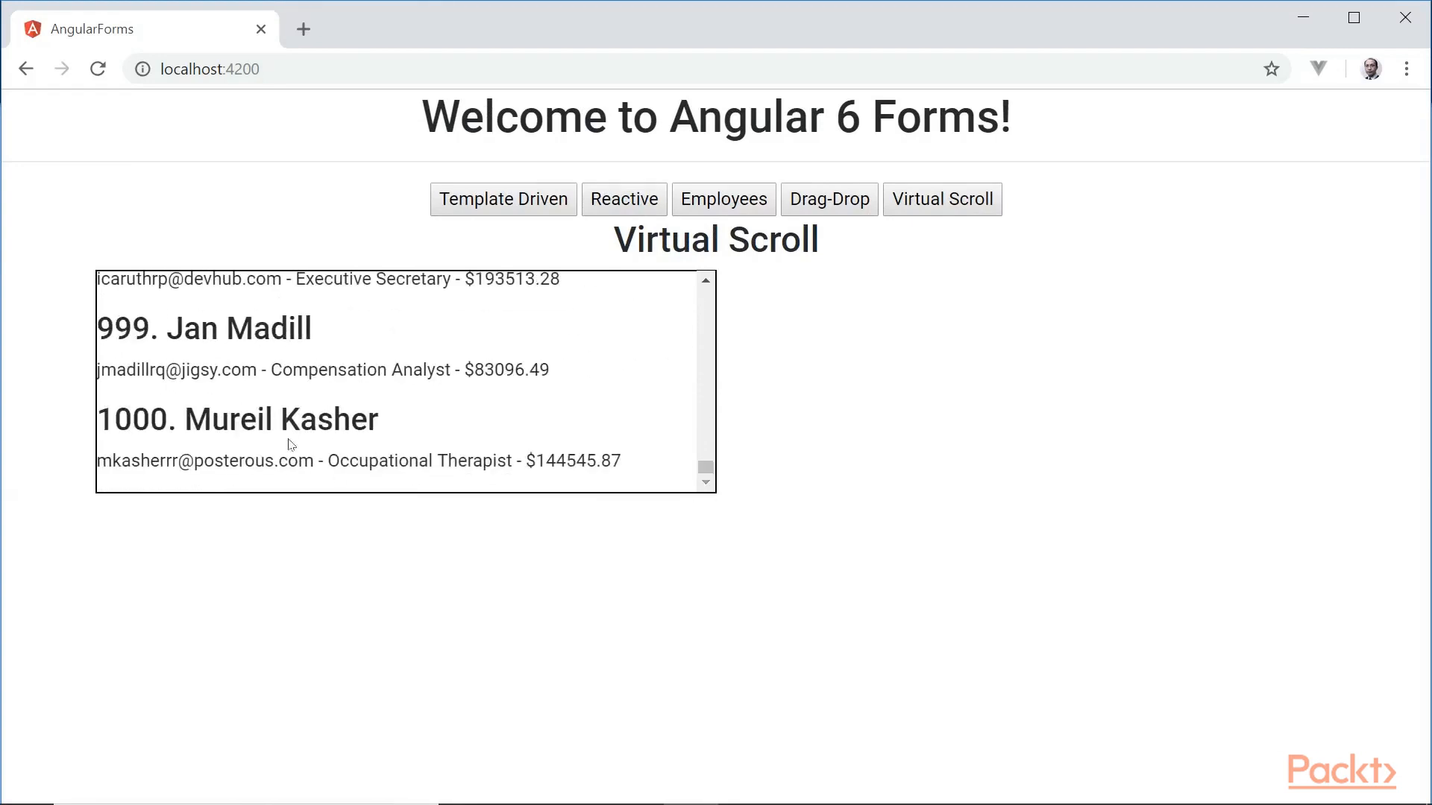